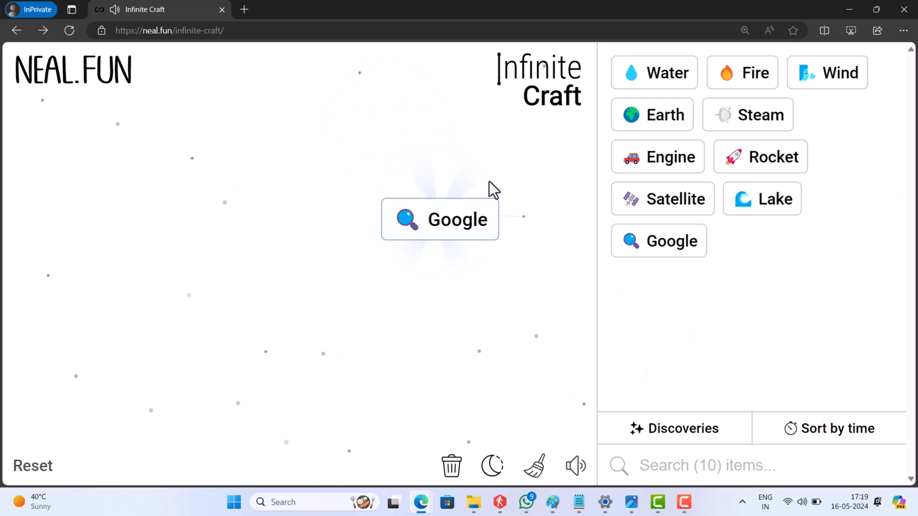
pyautogui.moveTo(584, 129)
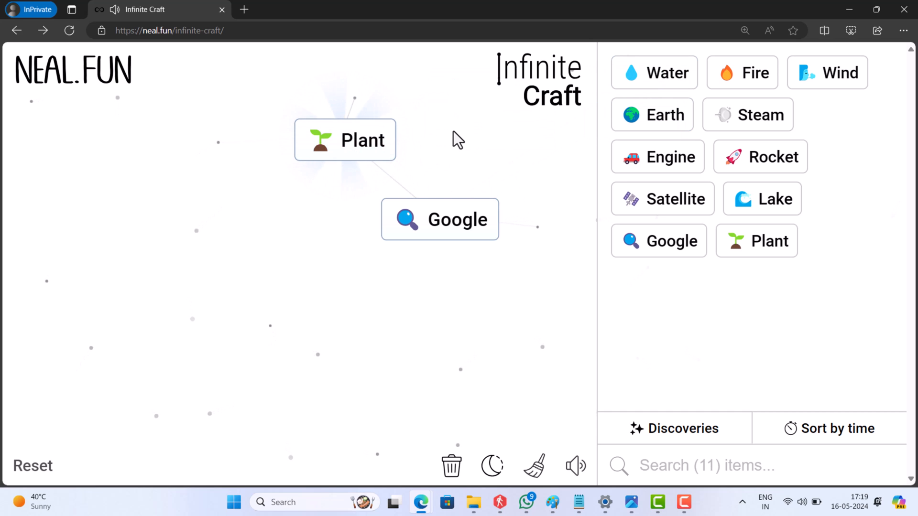
pyautogui.moveTo(827, 73)
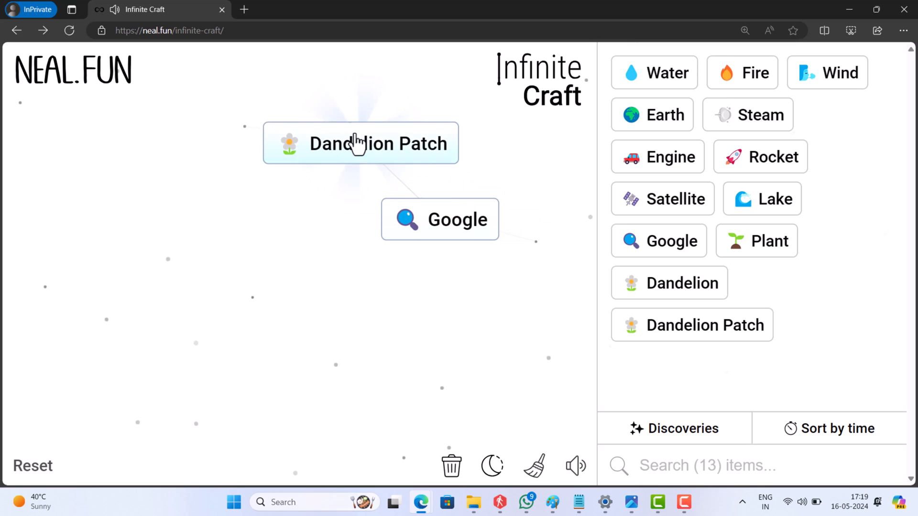
pyautogui.moveTo(500, 164)
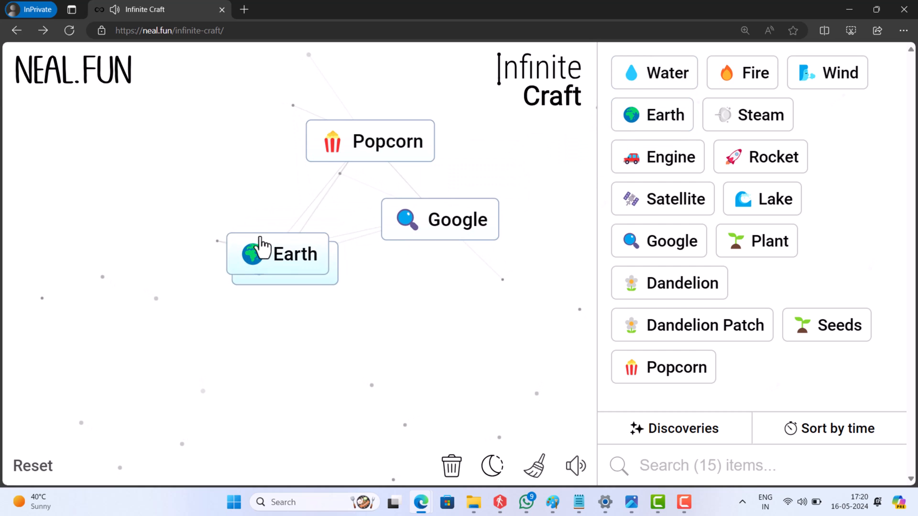
# - Drop Earth onto an element to craft Mountain beside Popcorn and Google
pyautogui.click(279, 253)
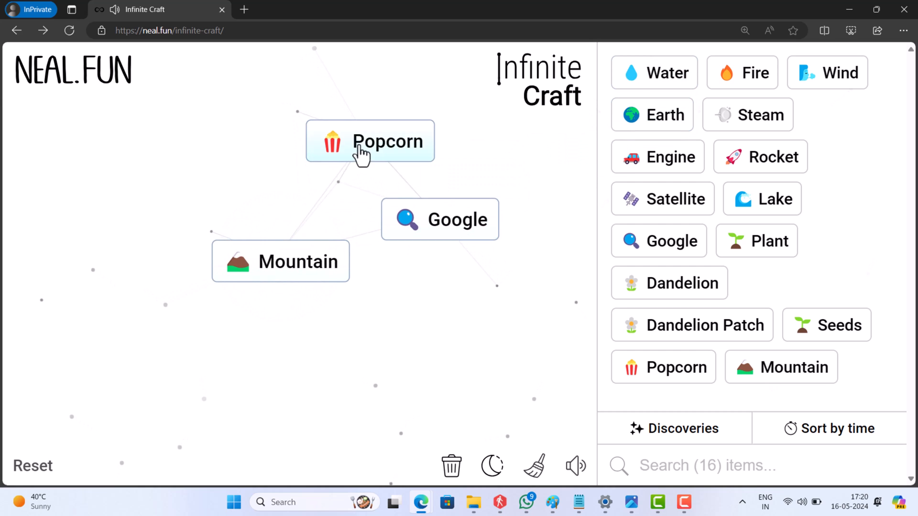